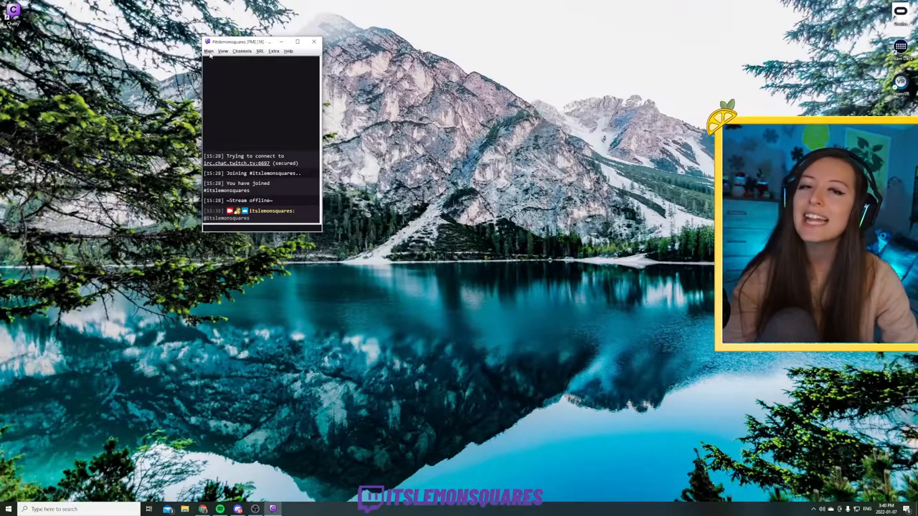
# Bring up Chatty's settings from the Main menu and close them again
pyautogui.click(209, 52)
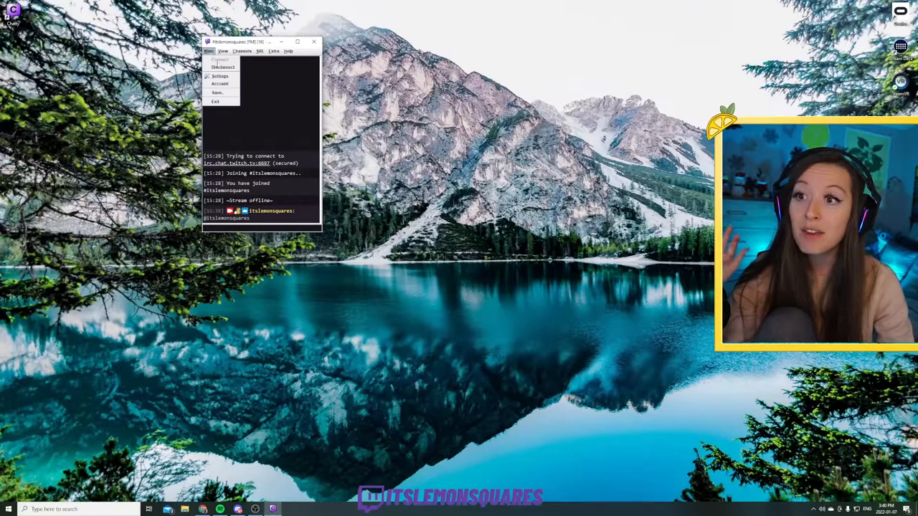
pyautogui.click(220, 74)
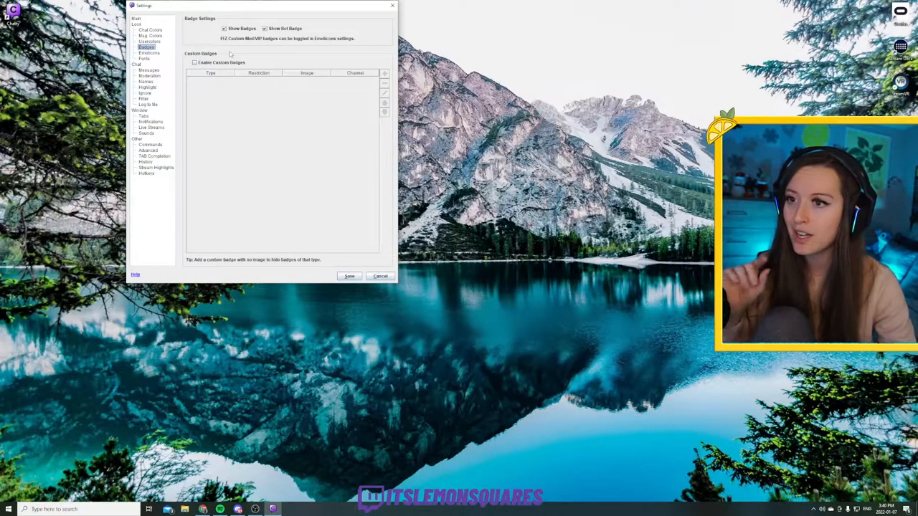
pyautogui.click(149, 30)
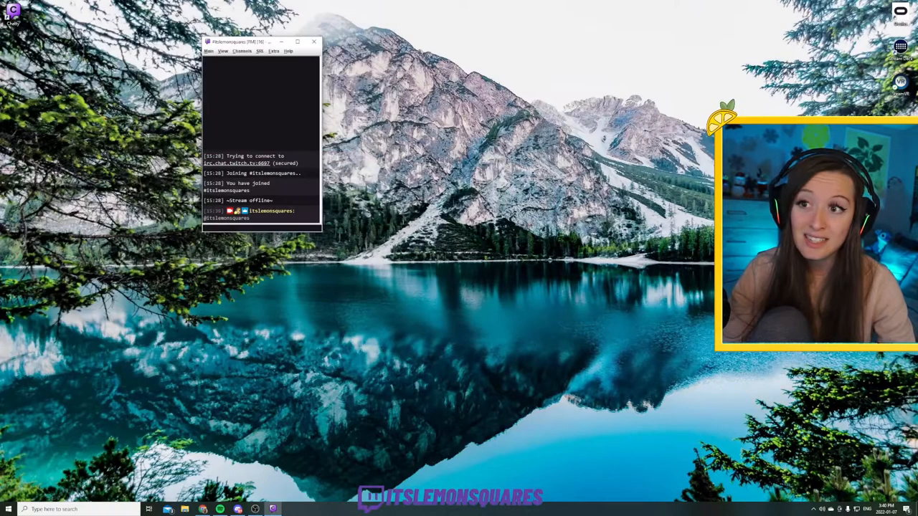
# Reopen the settings and switch to the Badges page
pyautogui.click(209, 52)
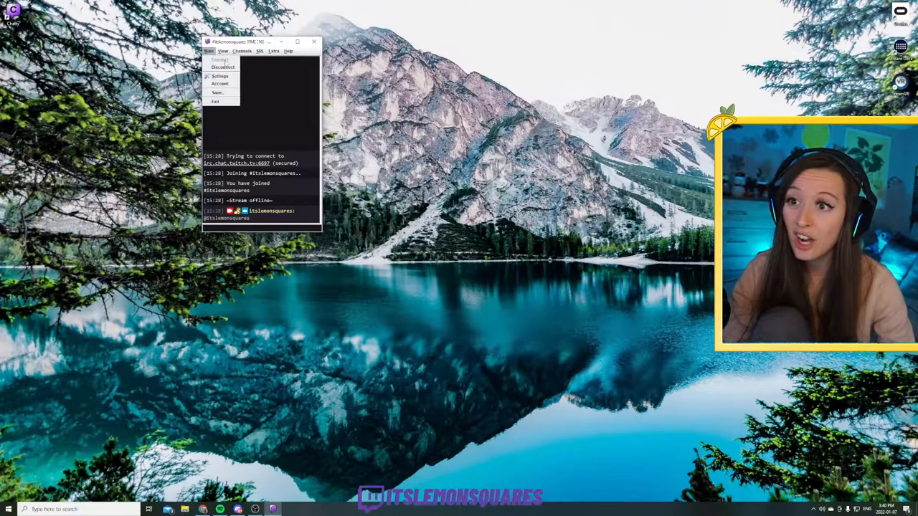
pyautogui.click(219, 76)
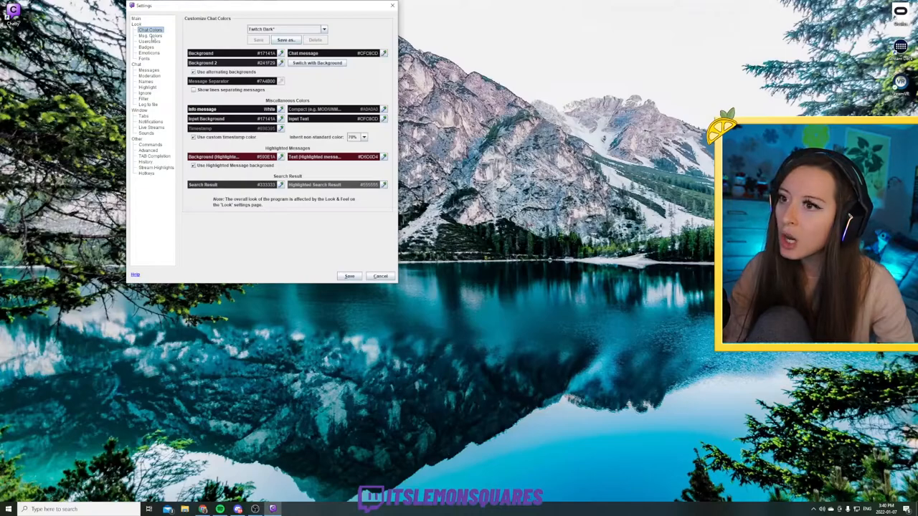
pyautogui.click(147, 46)
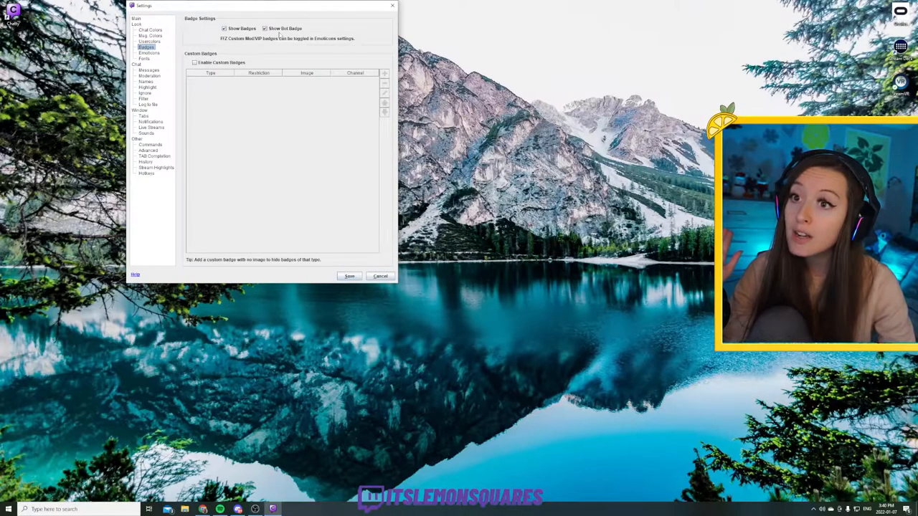
# Review the Emoticons page, then switch to the Messages page
pyautogui.click(149, 52)
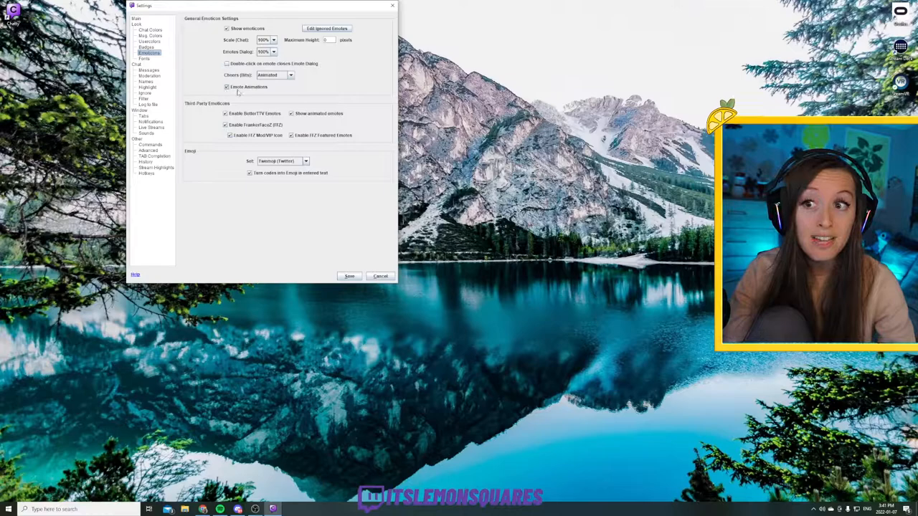
pyautogui.moveTo(250, 88)
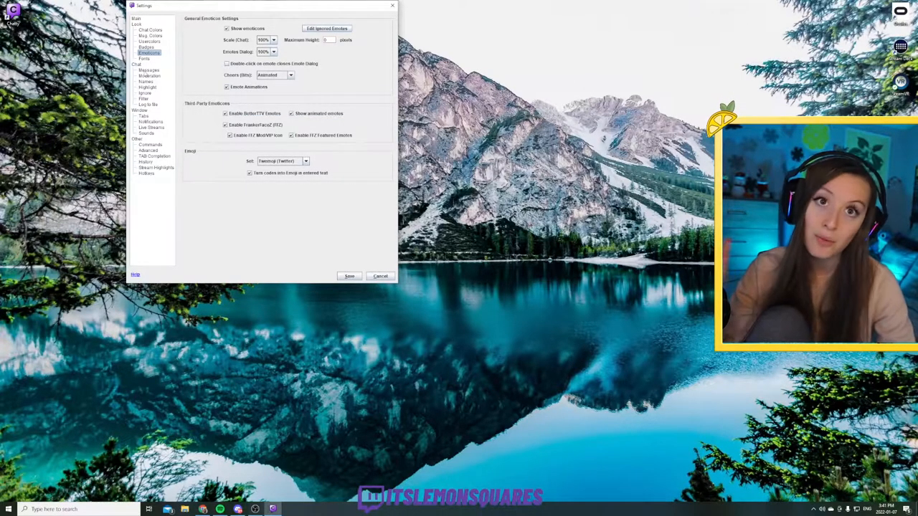
pyautogui.click(149, 69)
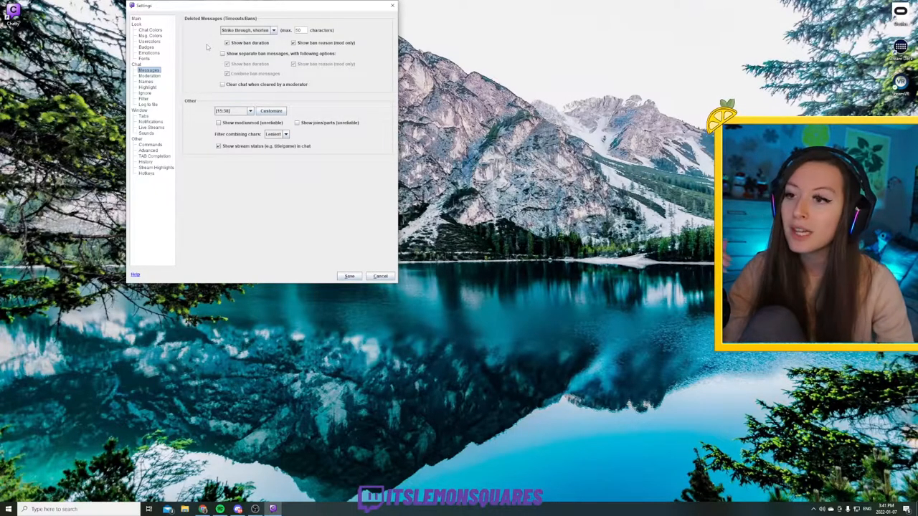
# Review the Live Streams page, then switch to the Events page
pyautogui.click(151, 128)
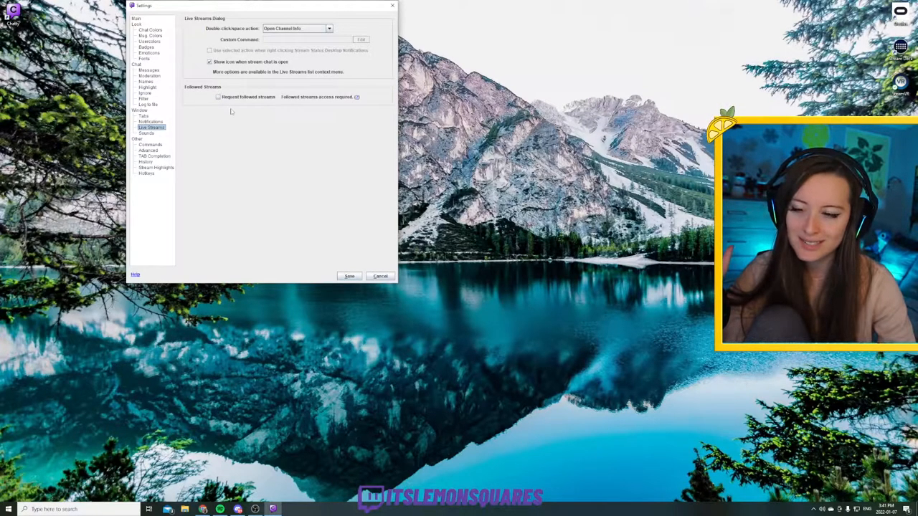
pyautogui.moveTo(261, 103)
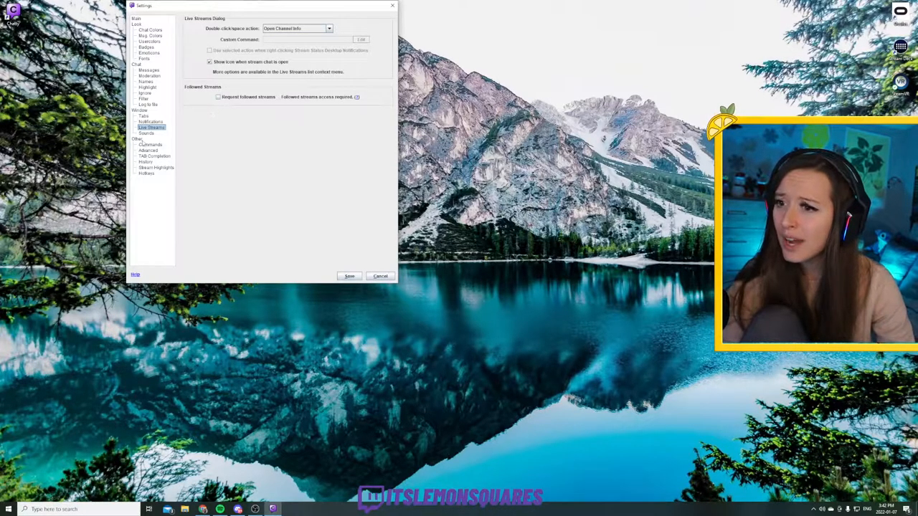
pyautogui.click(146, 134)
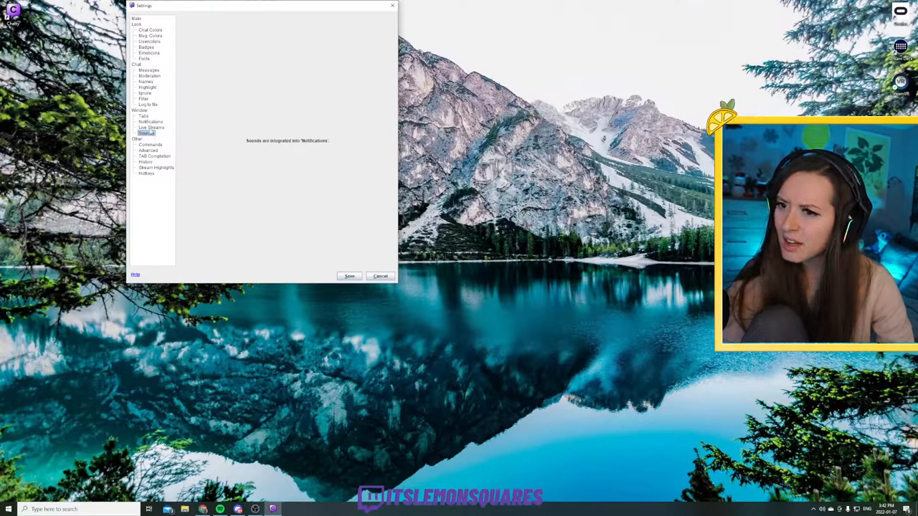
# Browse the Notifications, Commands, Stream Highlights and Hotkeys pages
pyautogui.click(151, 120)
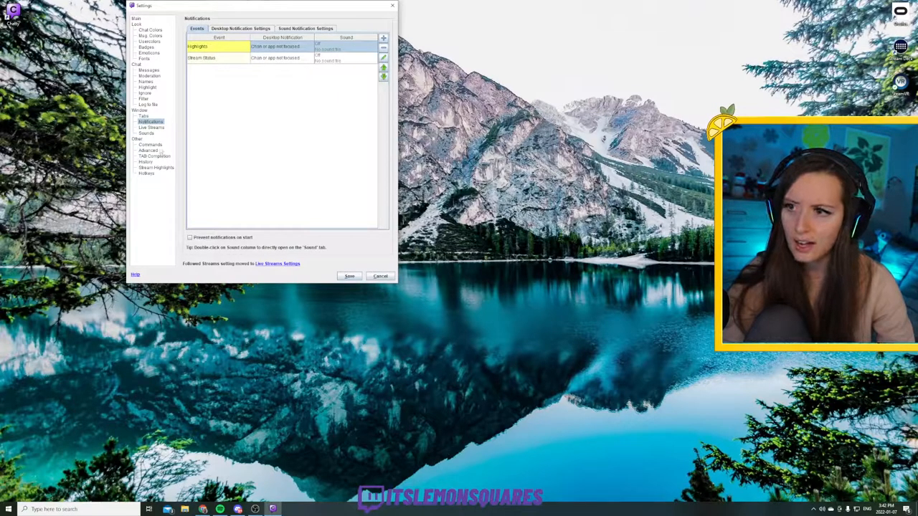
pyautogui.click(150, 143)
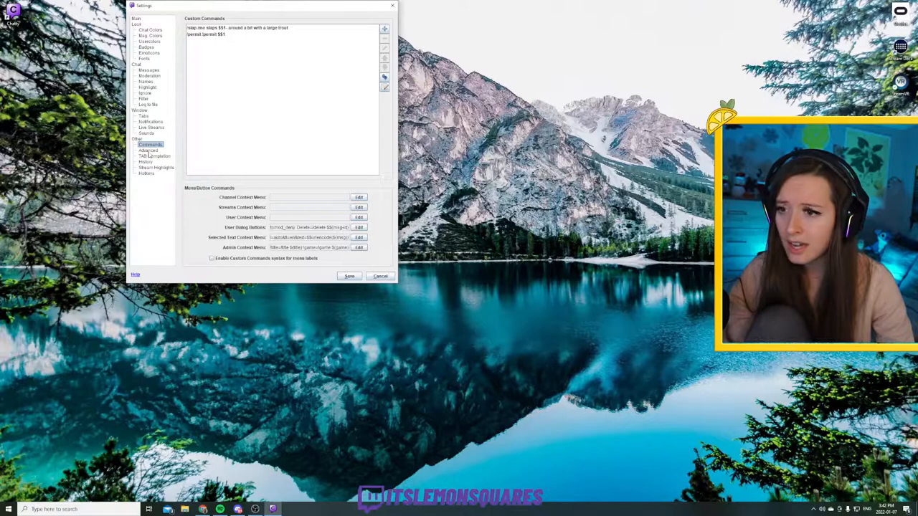
pyautogui.click(156, 166)
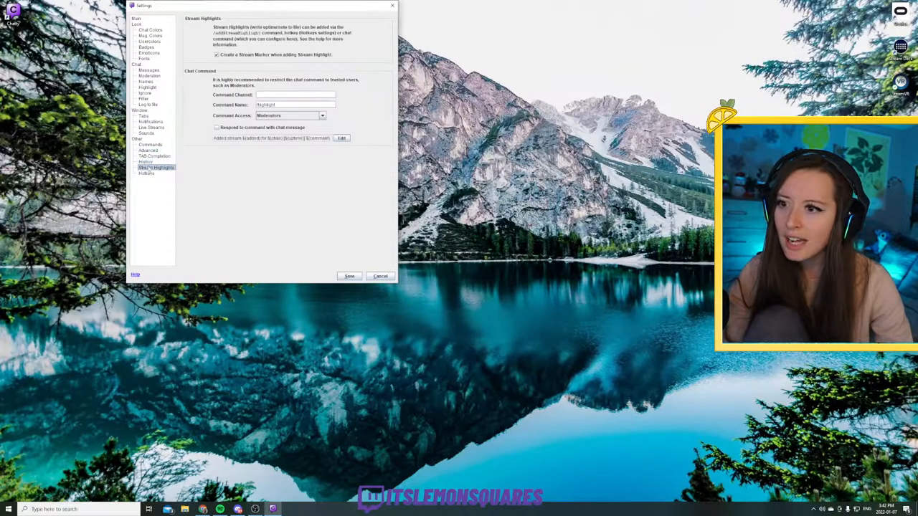
pyautogui.click(146, 172)
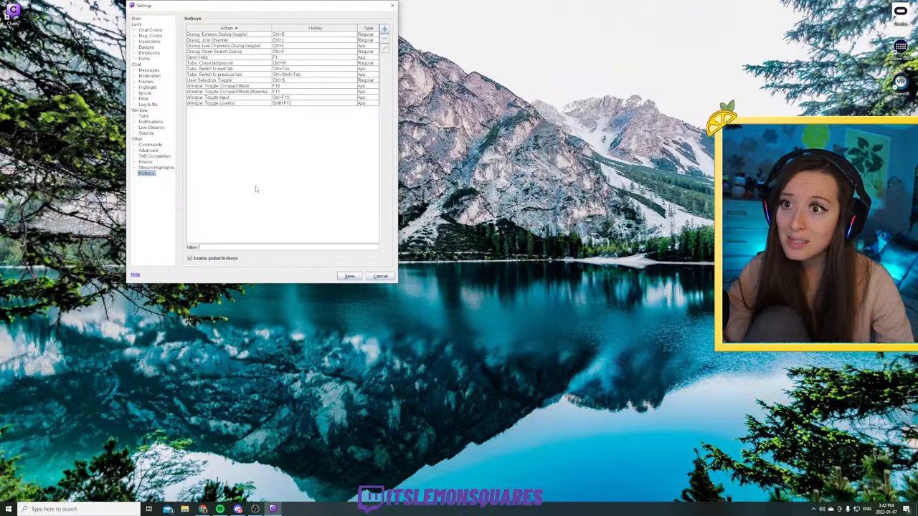
# Return to the Chat Colors page and save the settings
pyautogui.click(150, 29)
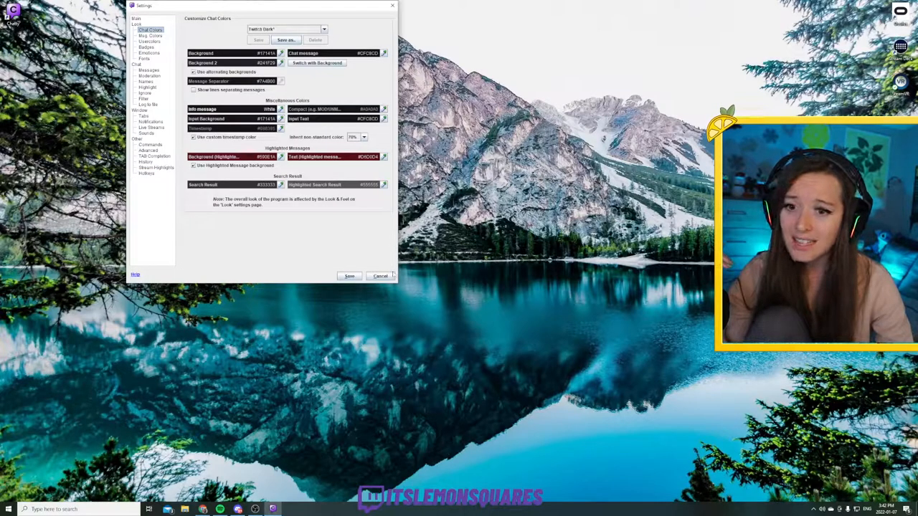
pyautogui.click(380, 276)
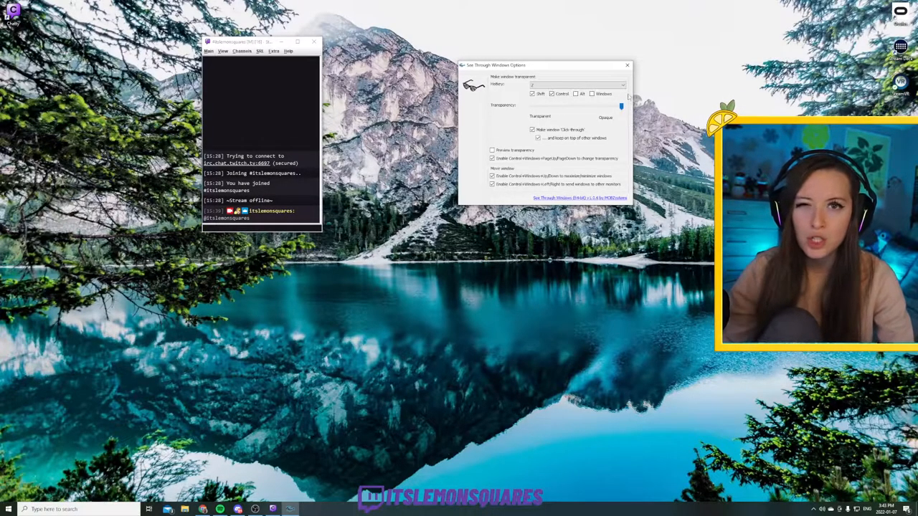
# Dismiss the See Through Windows transparency options dialog
pyautogui.click(627, 66)
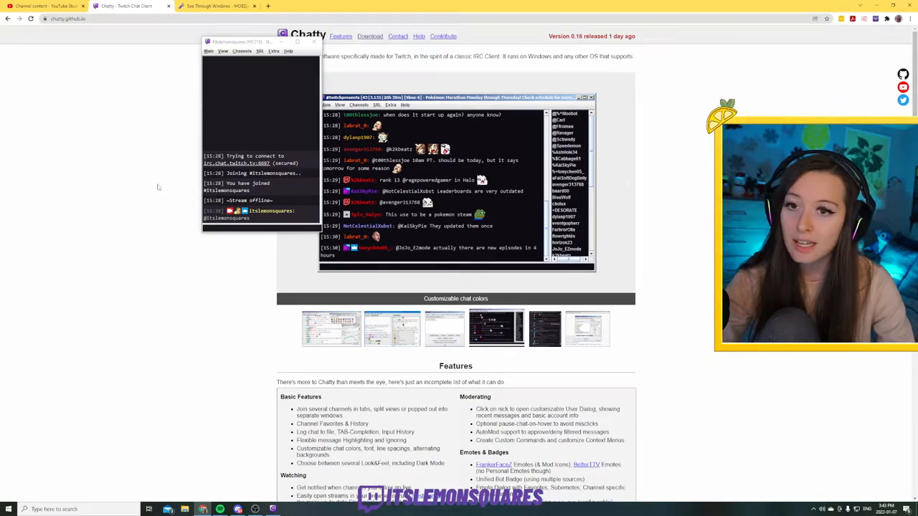
pyautogui.moveTo(158, 255)
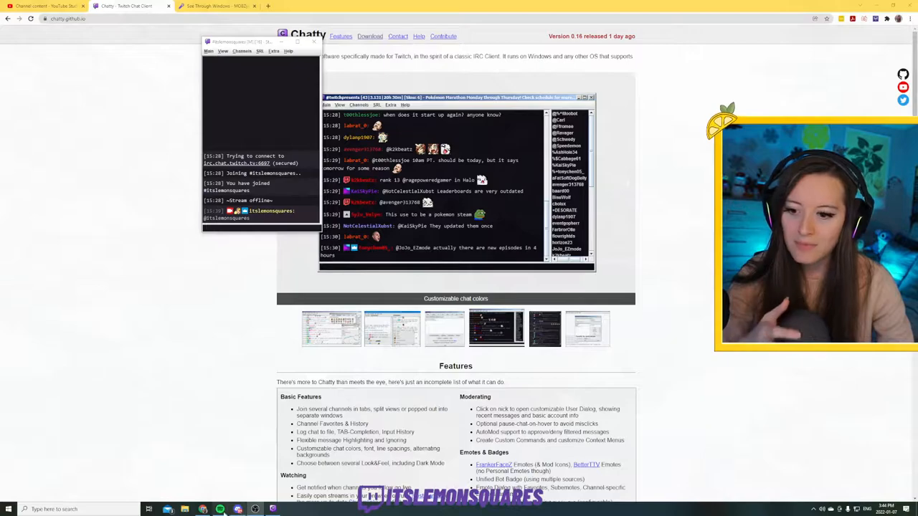
pyautogui.moveTo(201, 509)
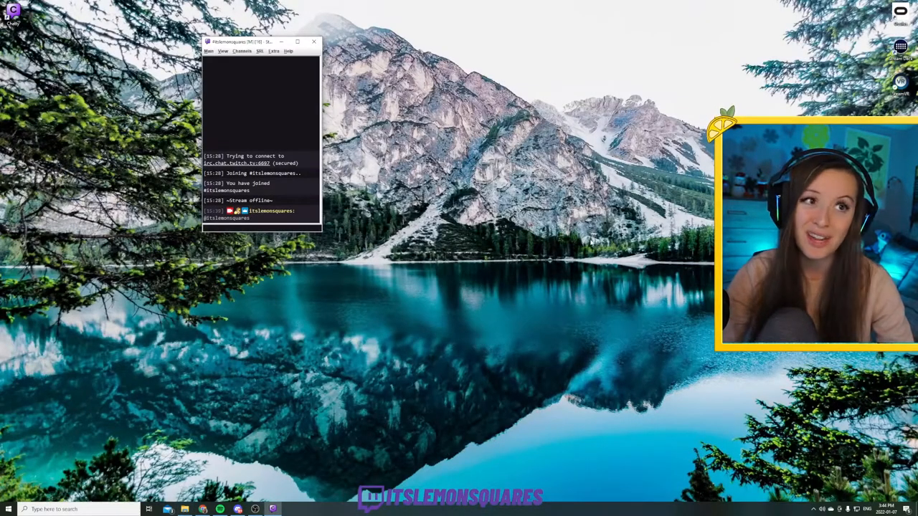
pyautogui.moveTo(576, 247)
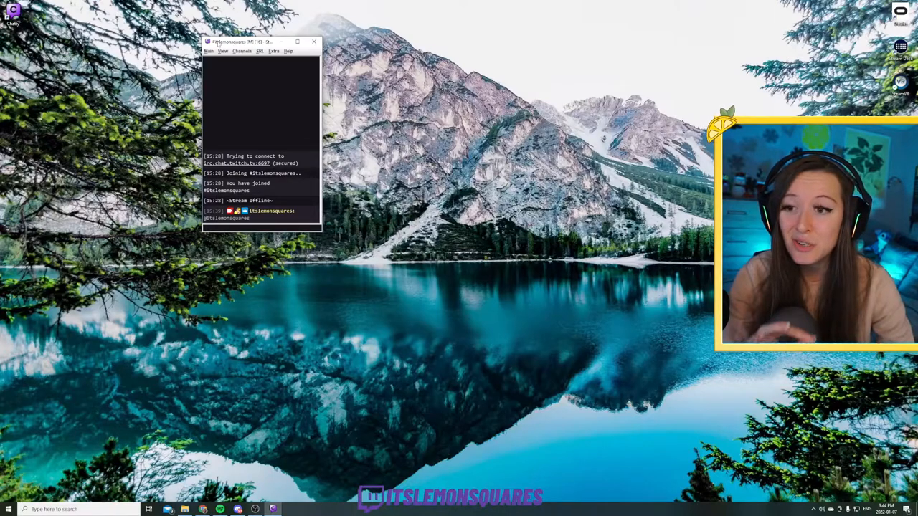
pyautogui.moveTo(290, 330)
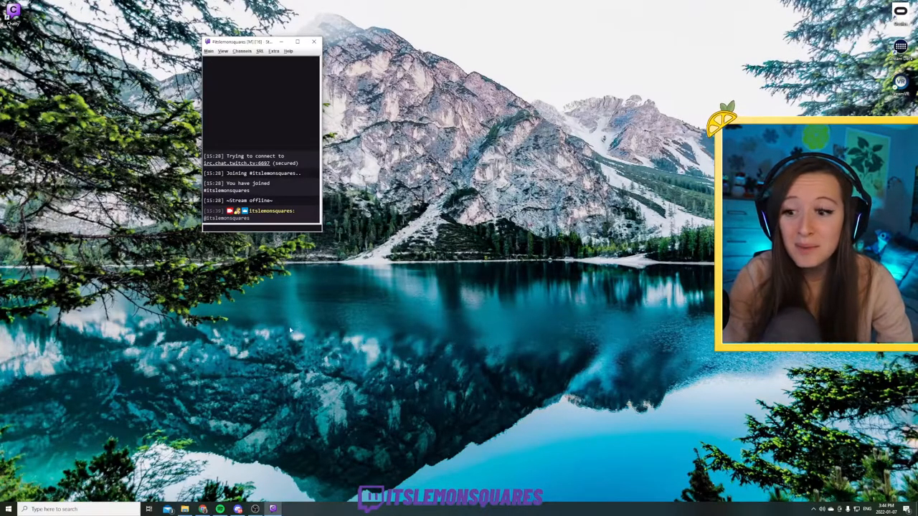